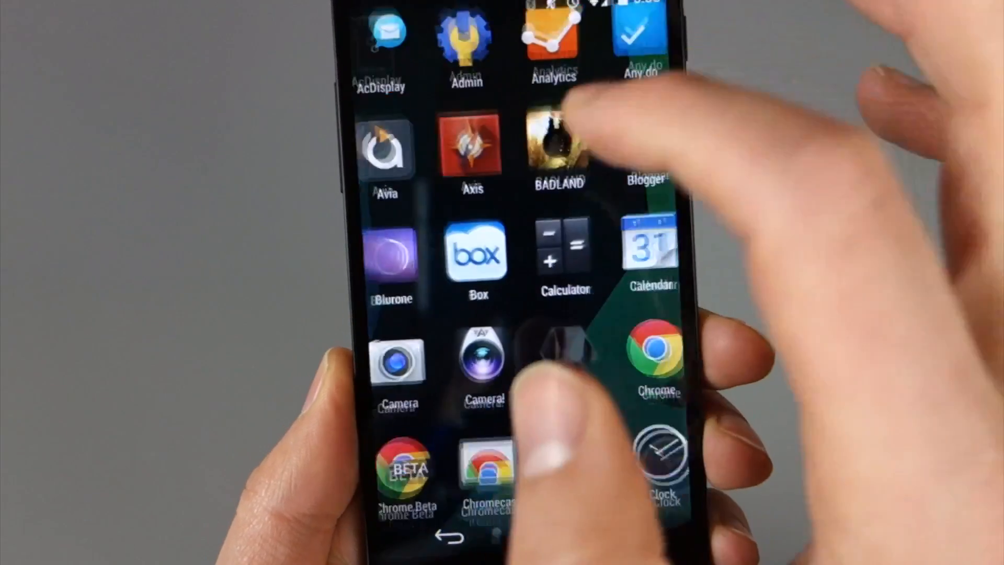
- Launch AcDisplay from the app list and show its overflow menu with Settings
click(381, 39)
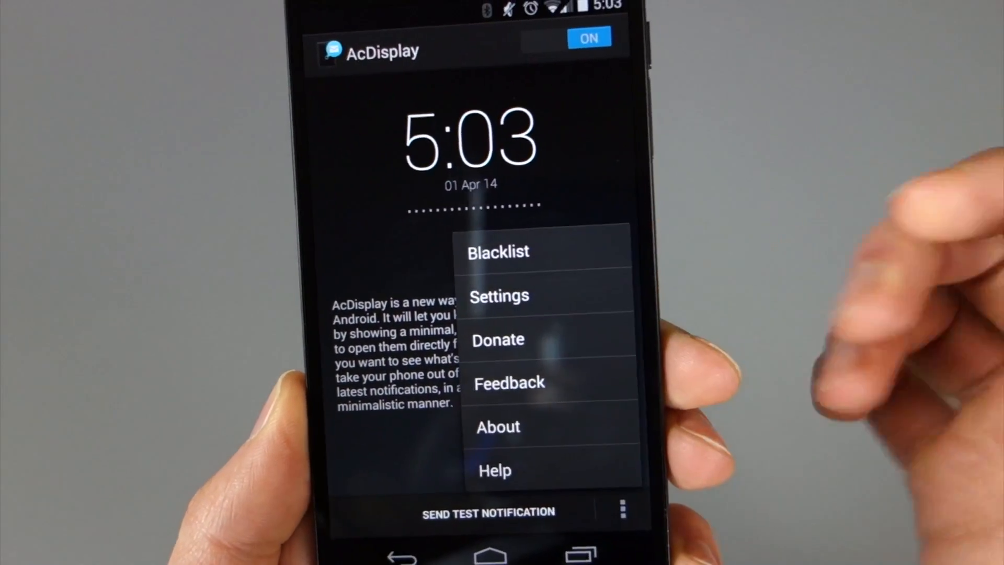
click(498, 252)
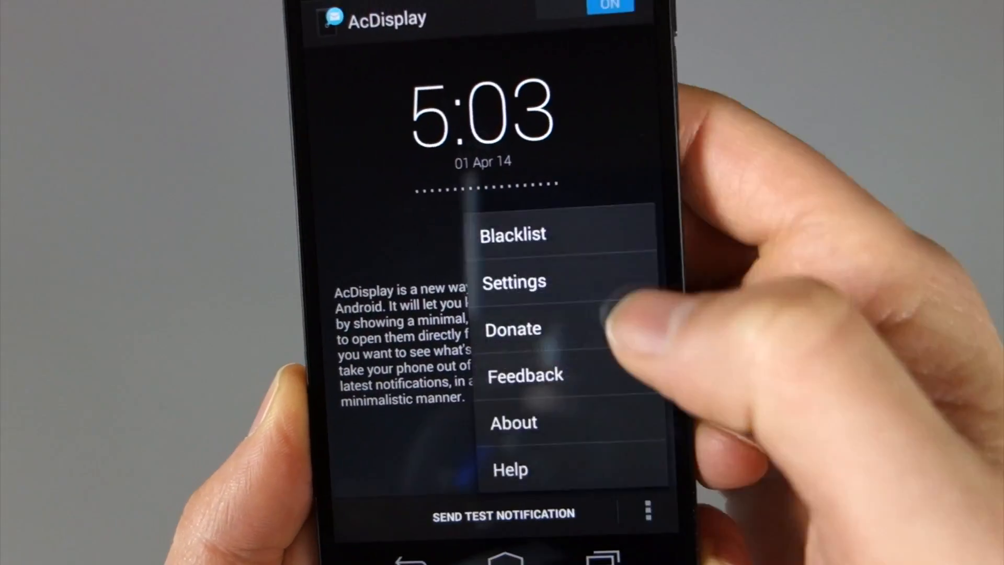
- Enter AcDisplay Settings and view the Lockscreen page with its placeholder option
click(515, 281)
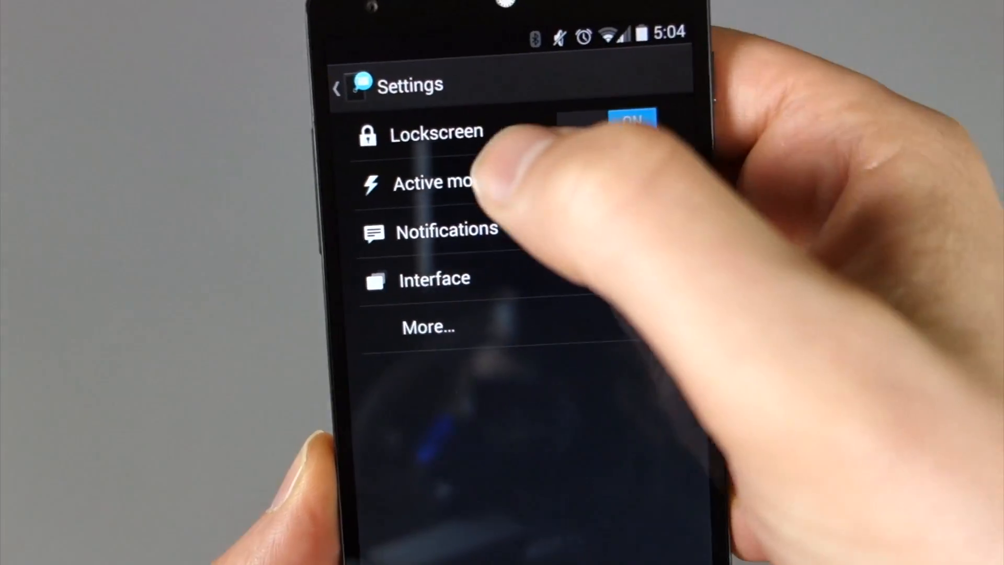
click(437, 132)
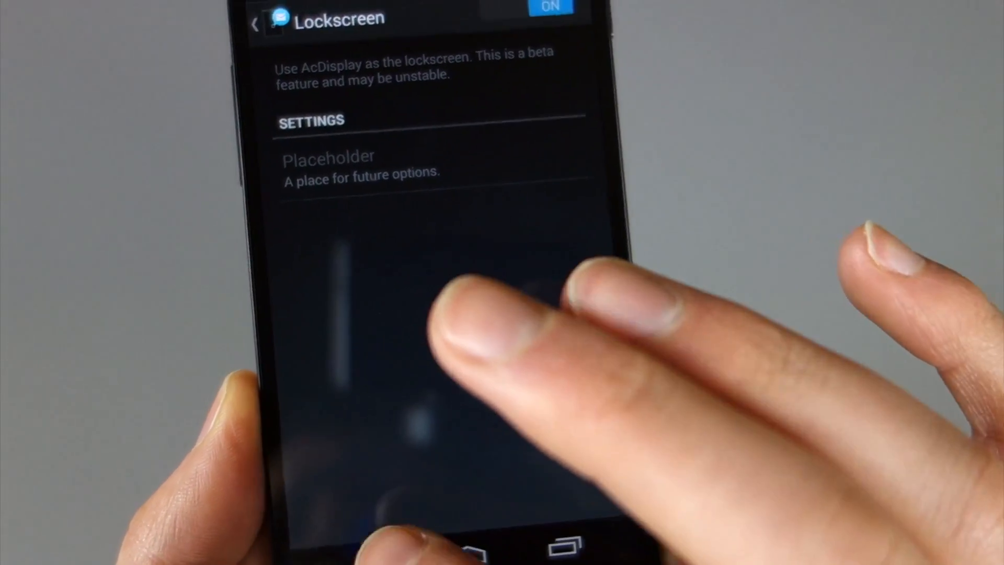
- View the Active mode page with its sensor wake-up option, then return to Settings
click(257, 24)
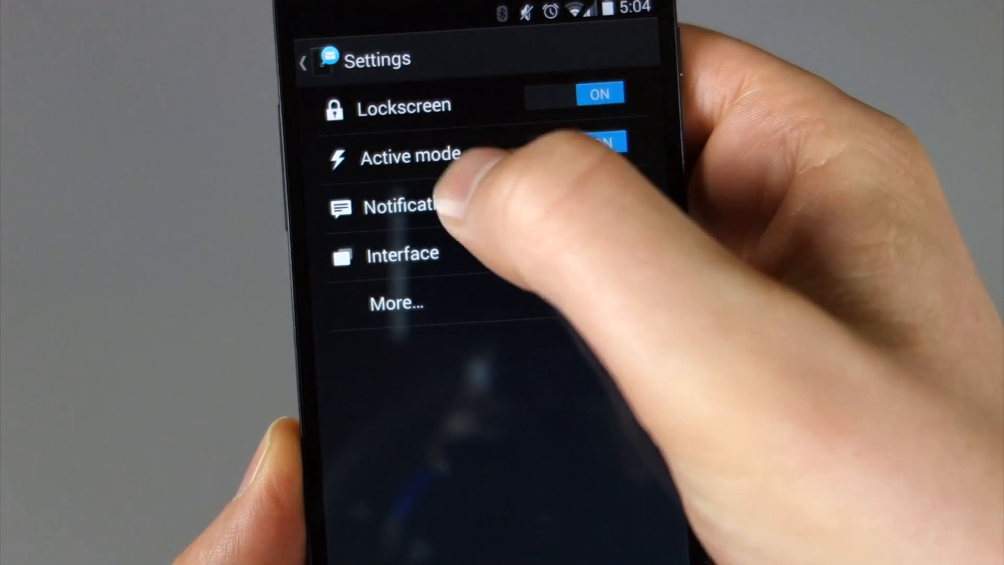
click(414, 156)
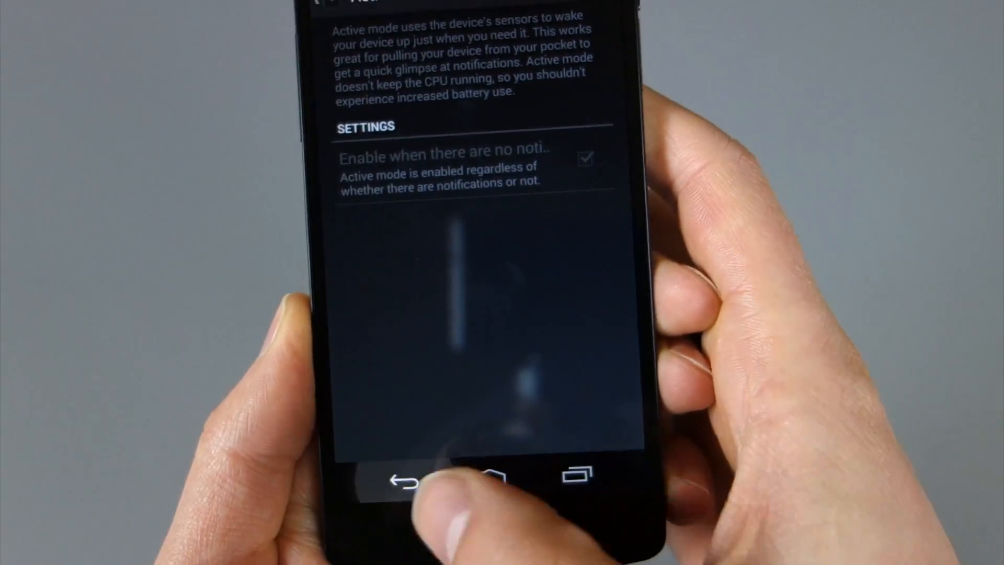
click(406, 477)
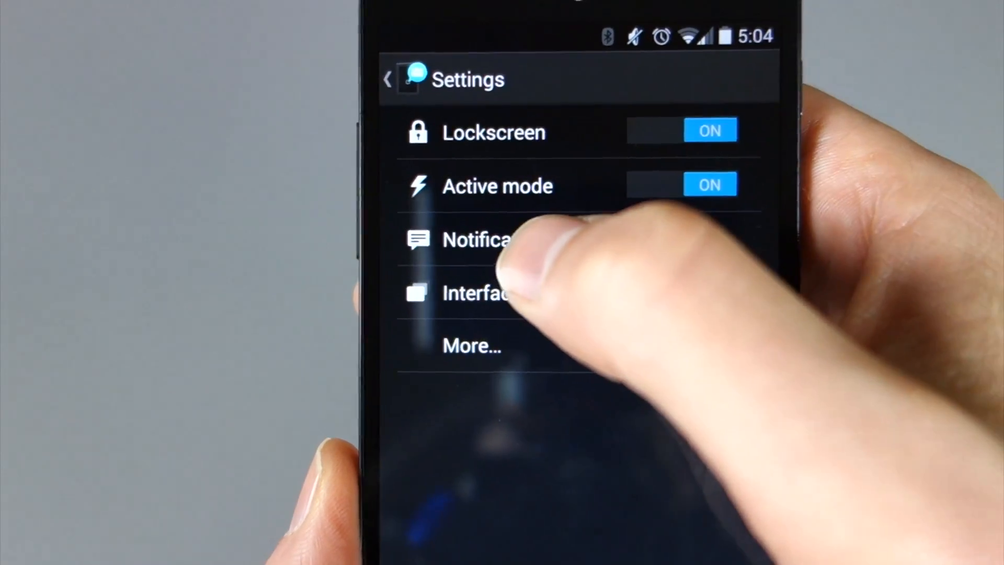
- View the Interface page with wallpaper and date options, then leave for the home screen
click(477, 238)
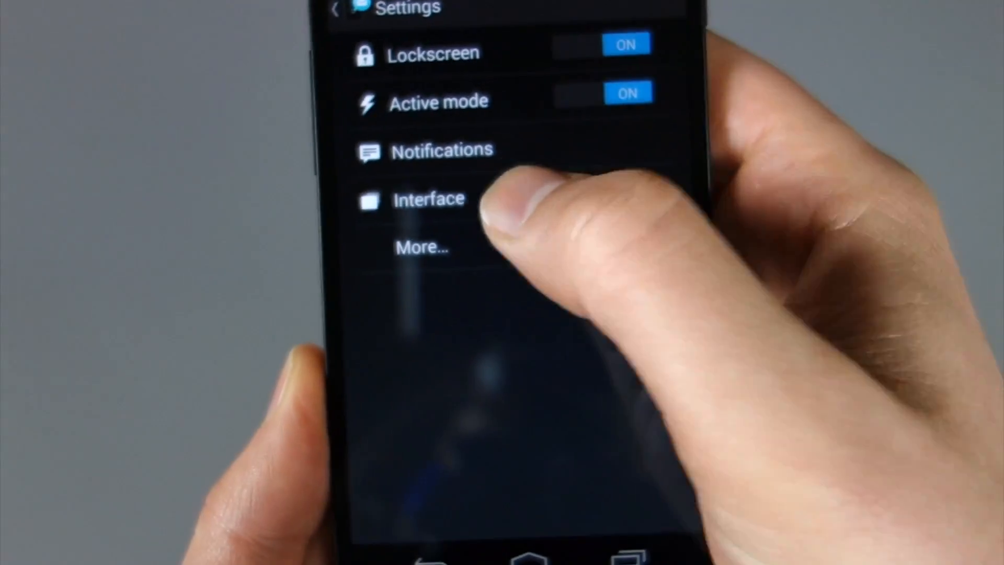
click(429, 198)
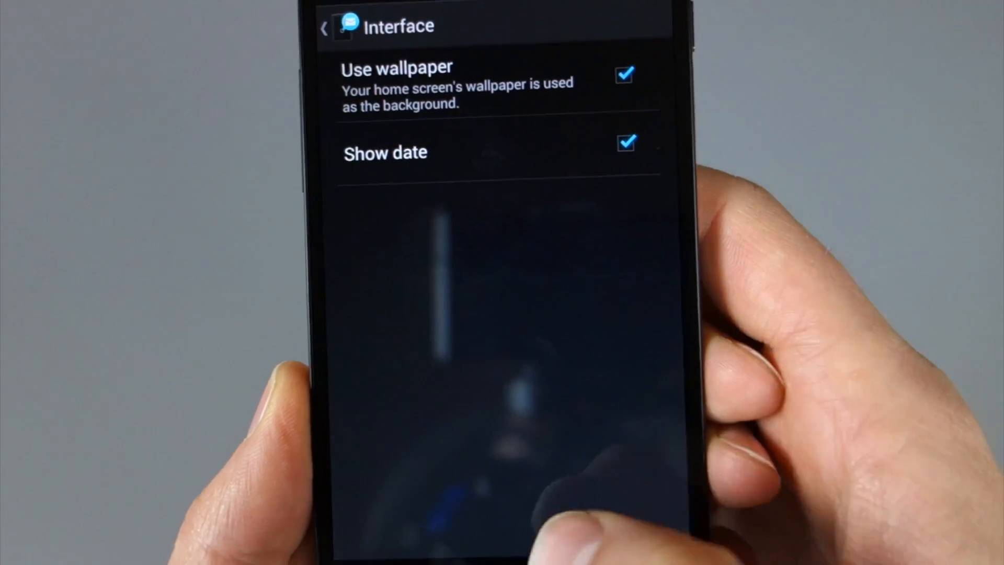
click(325, 27)
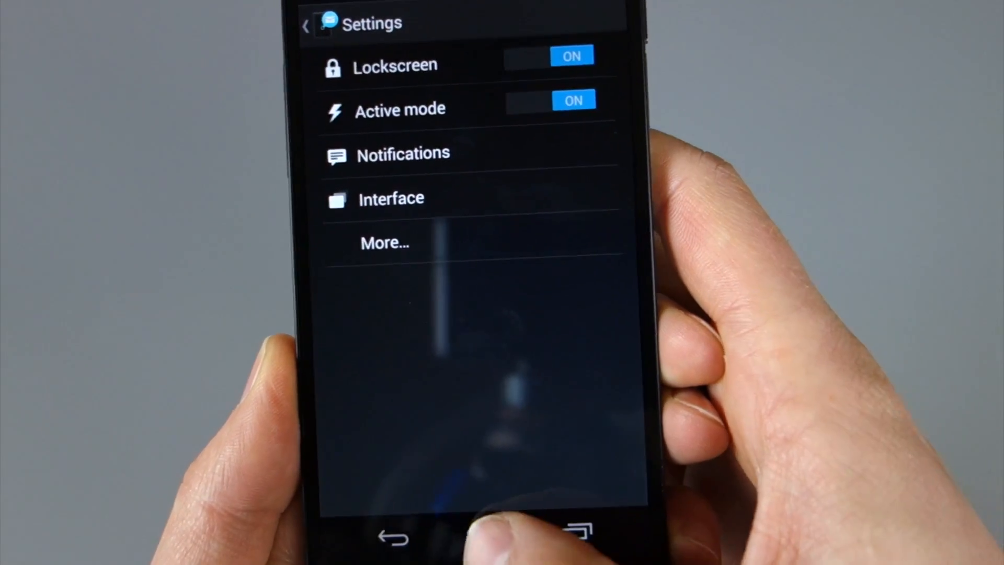
click(392, 535)
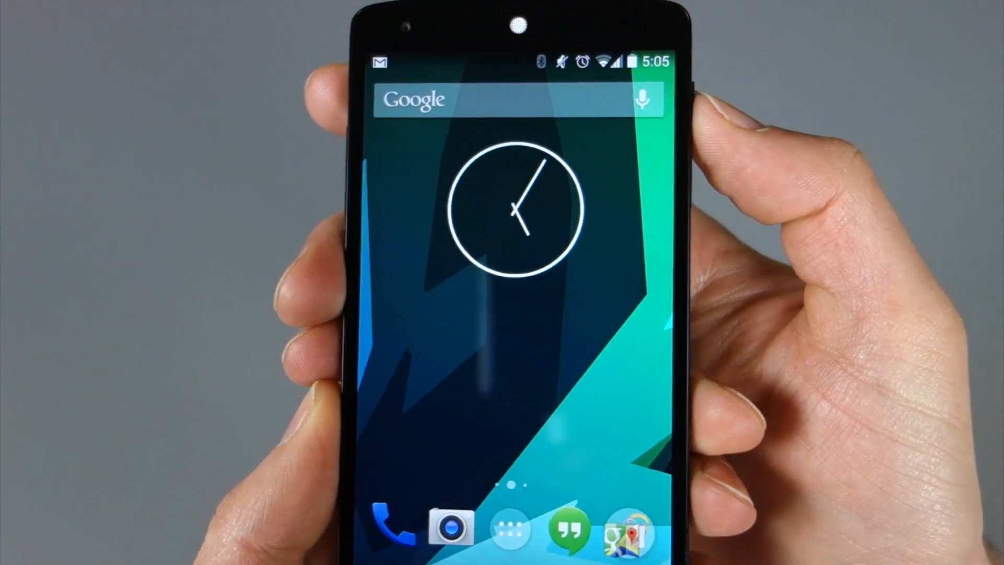